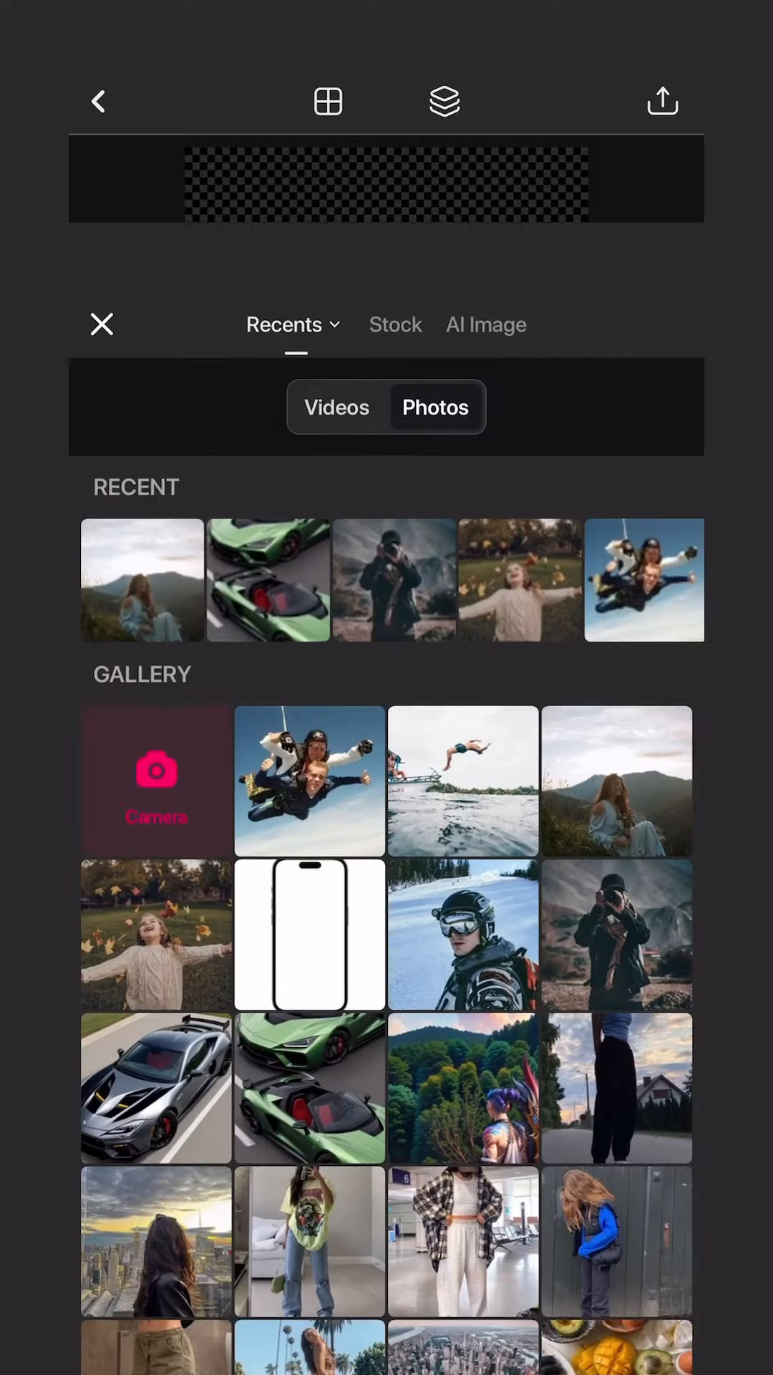
Place the tandem skydiving photo from the gallery as the background layer.
click(644, 579)
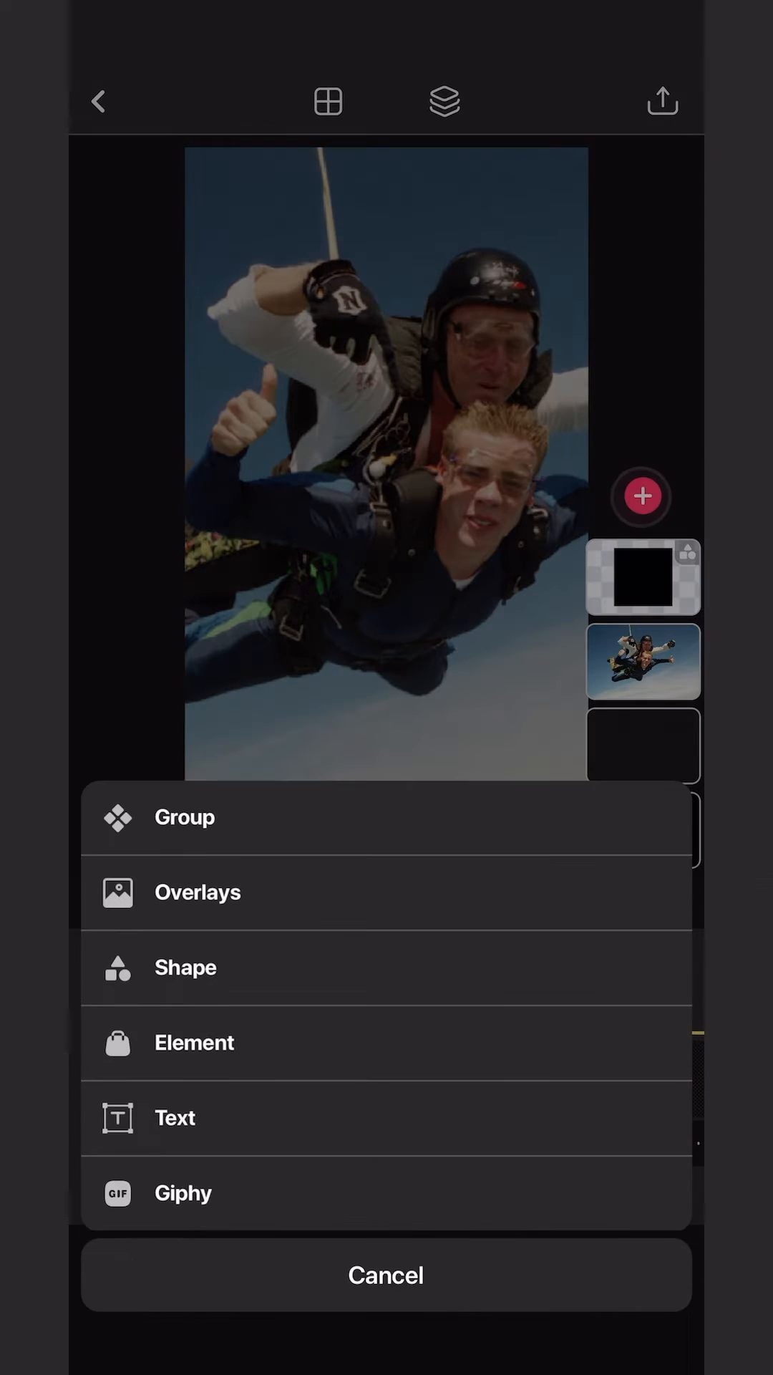
Create a Group layer holding a blank phone mockup frame.
click(184, 816)
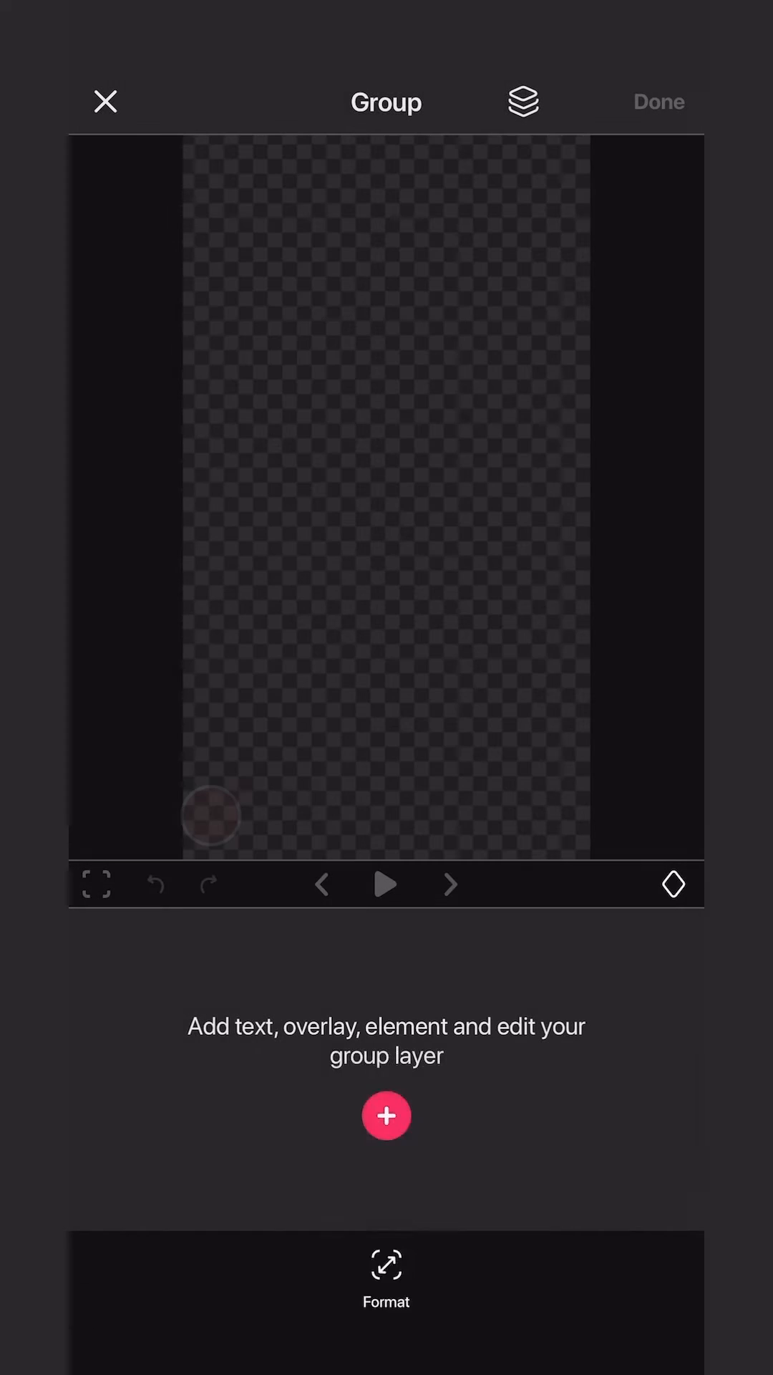
click(385, 1114)
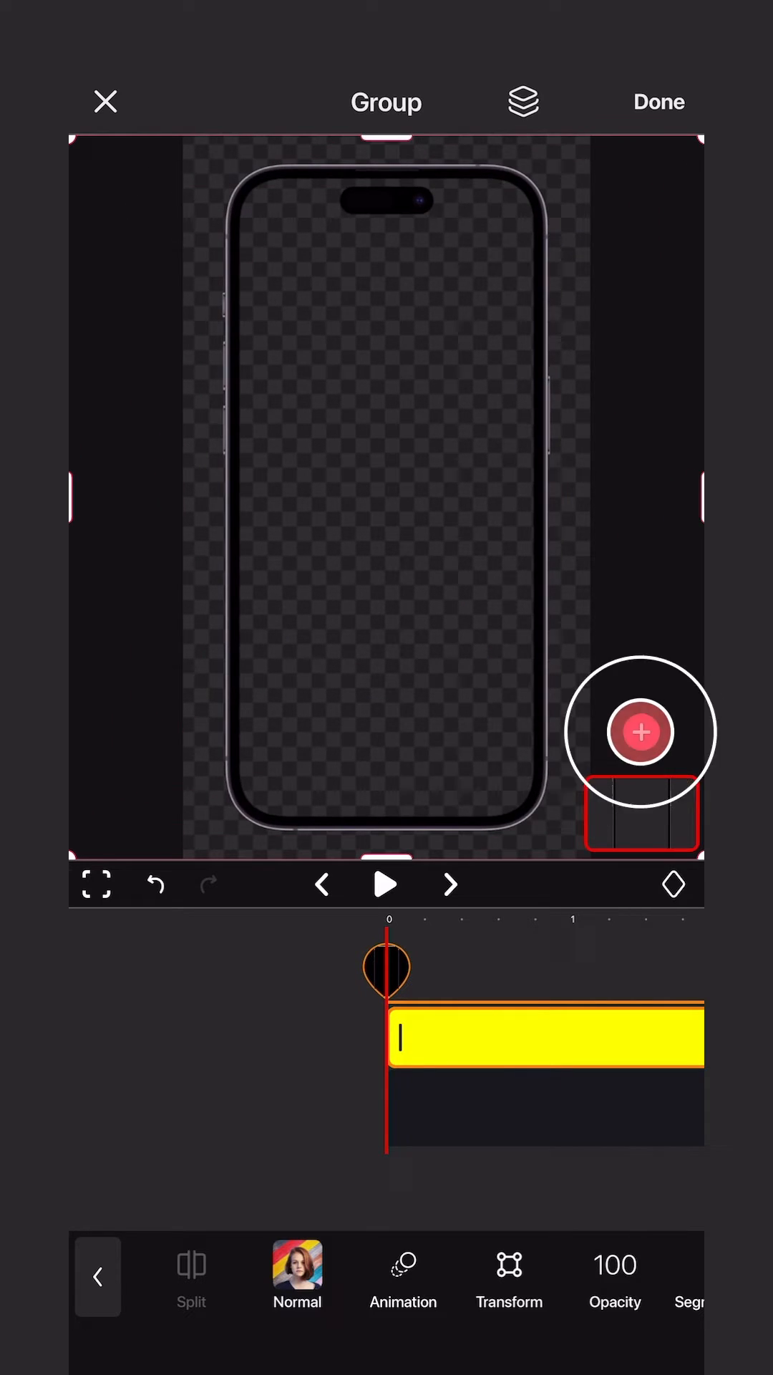
Add the cliff-diving backflip photo as a new layer inside the group.
click(641, 731)
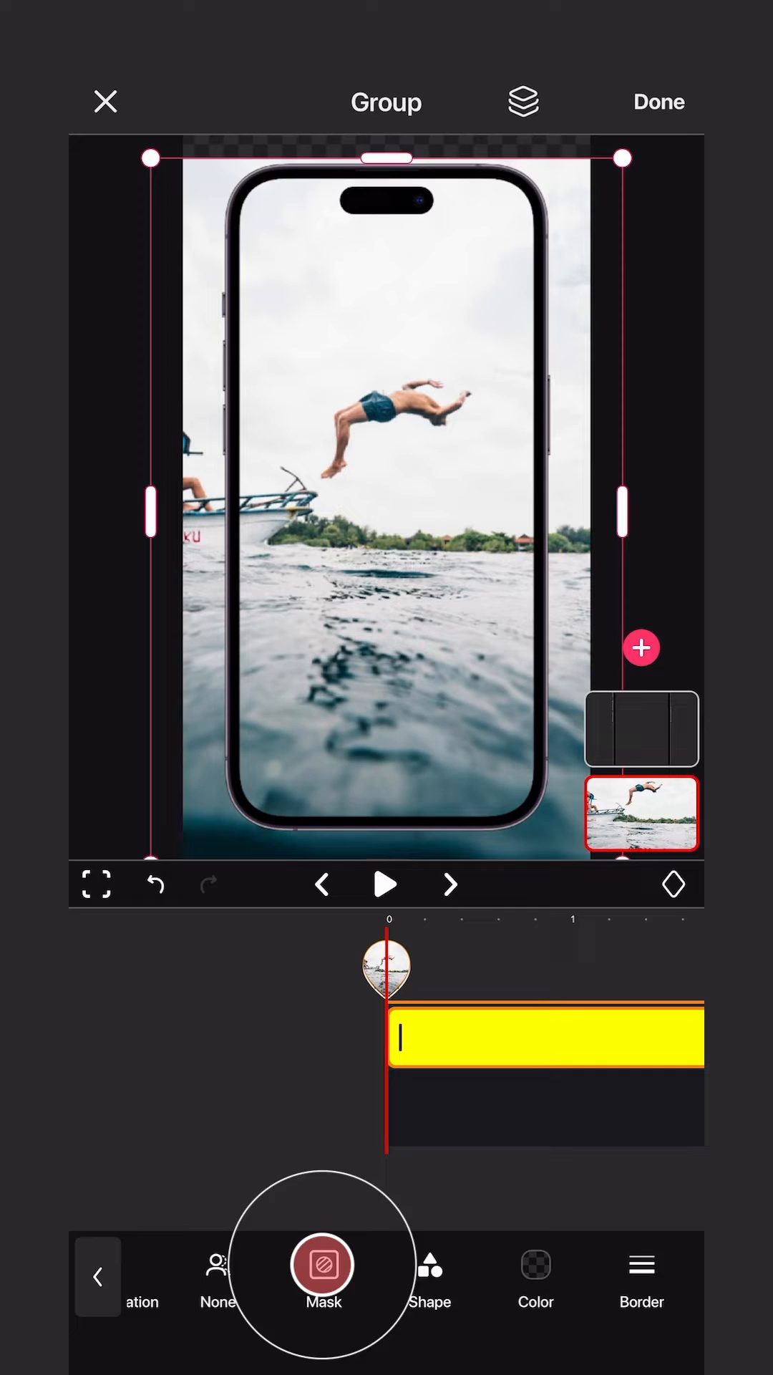
Mask the backflip photo to the phone screen and finish the group over the skydivers.
click(322, 1267)
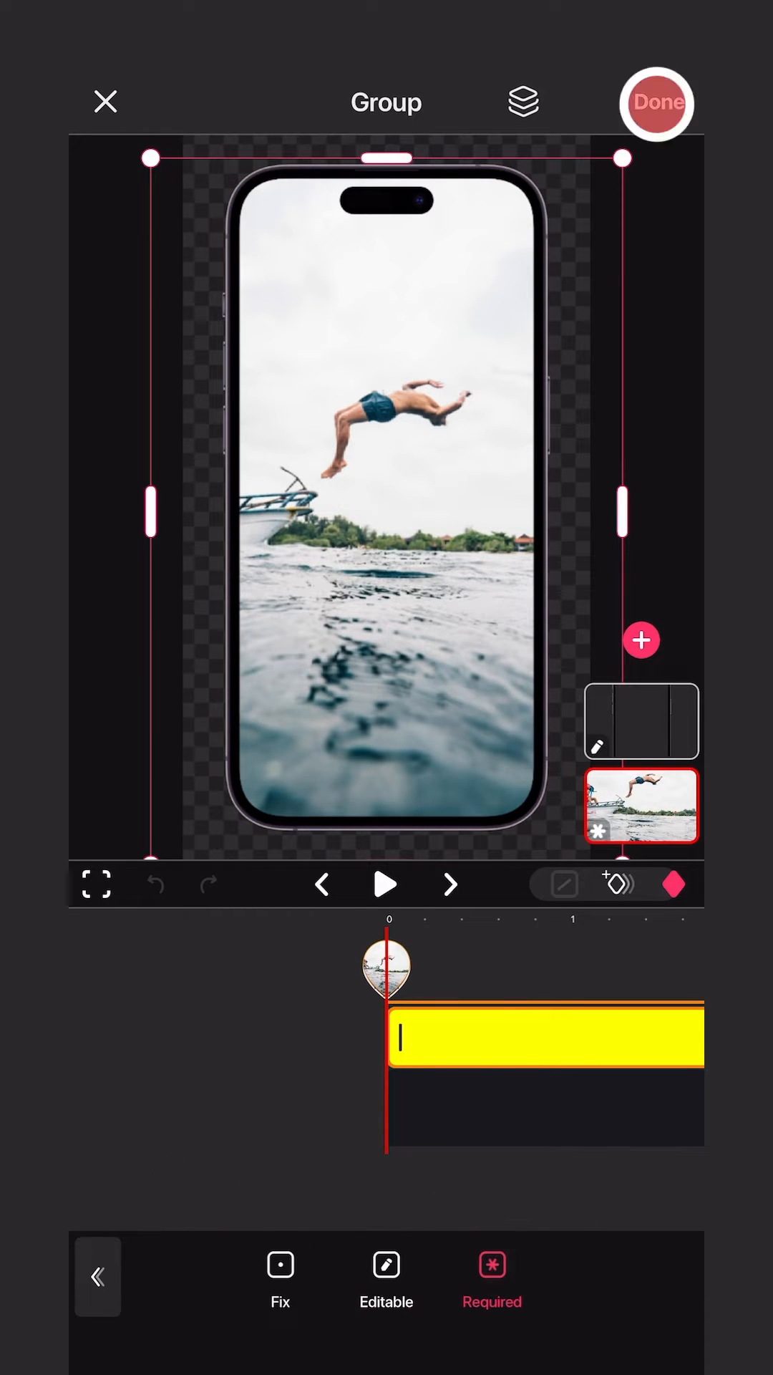
click(654, 102)
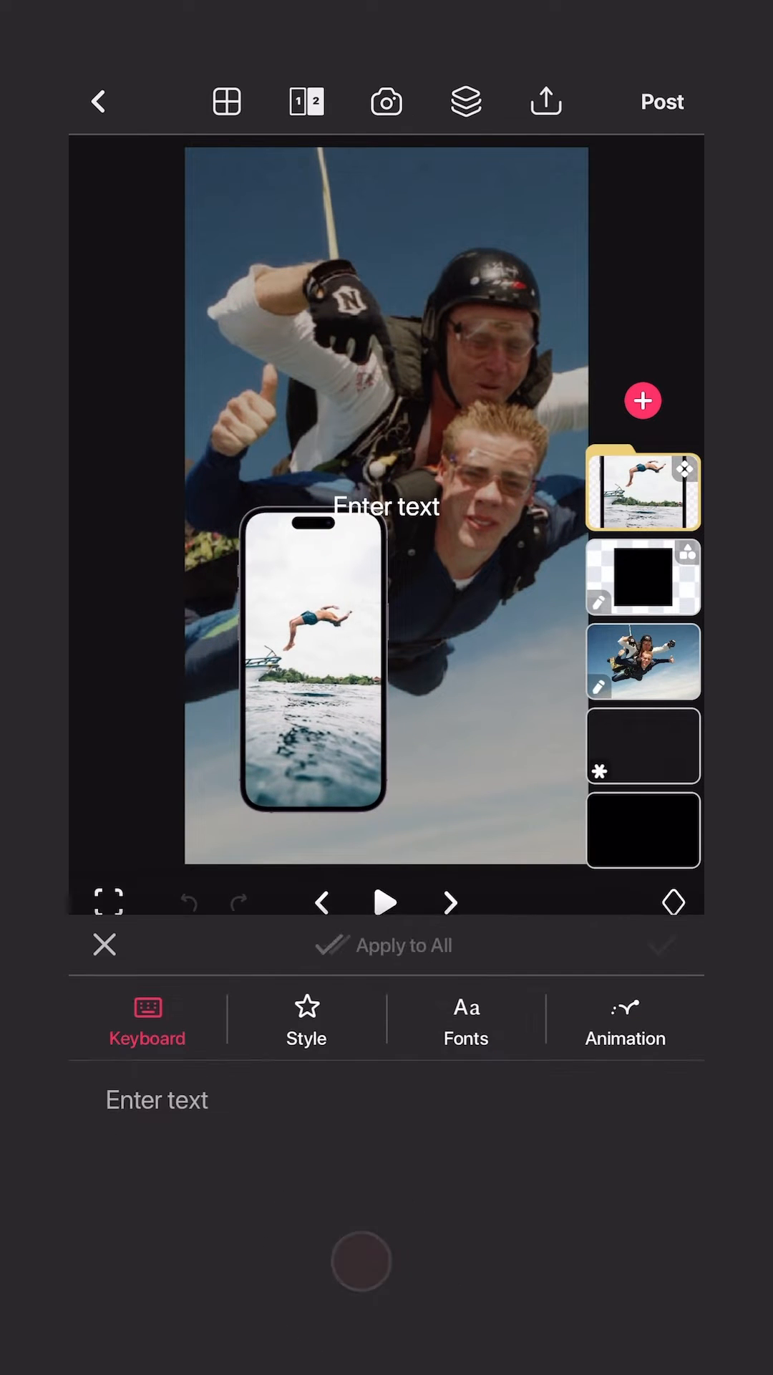
Write the text layer 'Enjoy every moment' over the skydiving scene.
text(Enjoy)
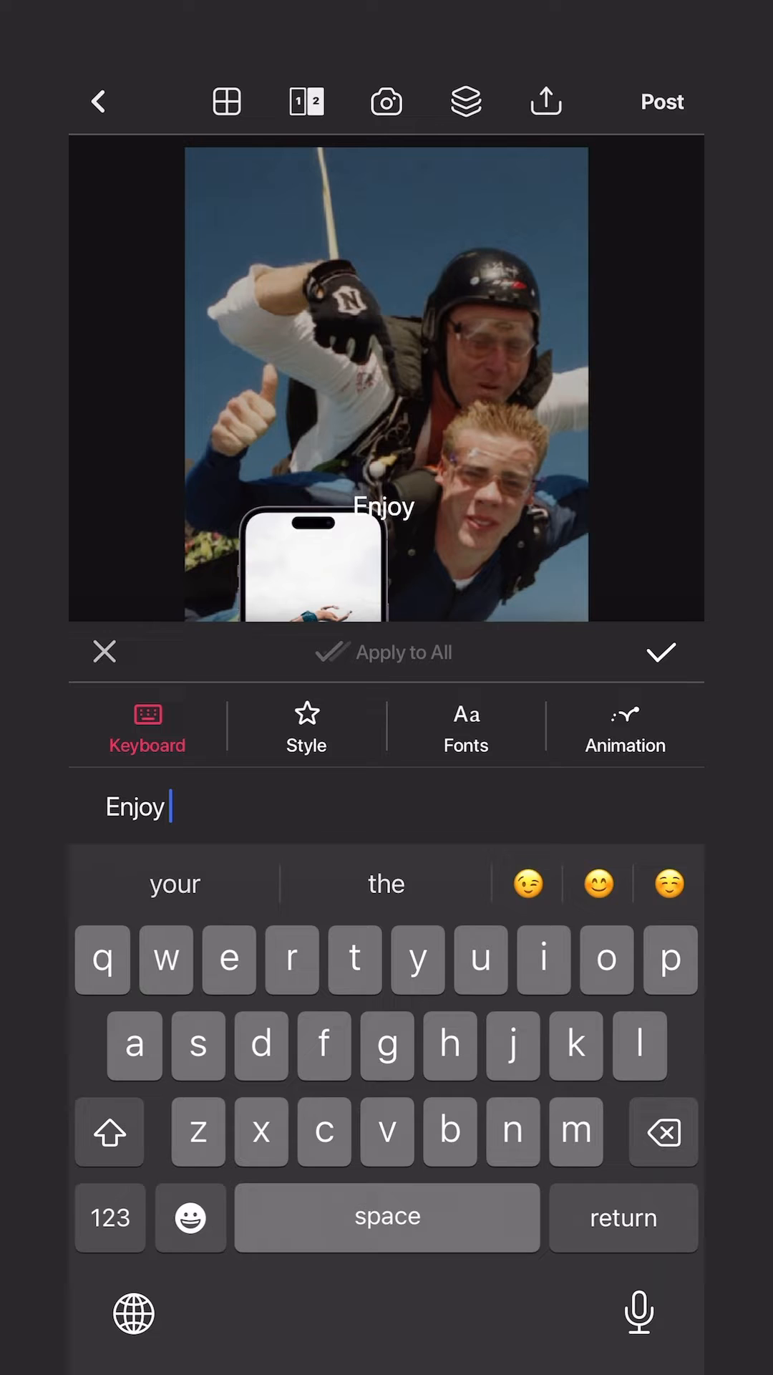
text(every moment)
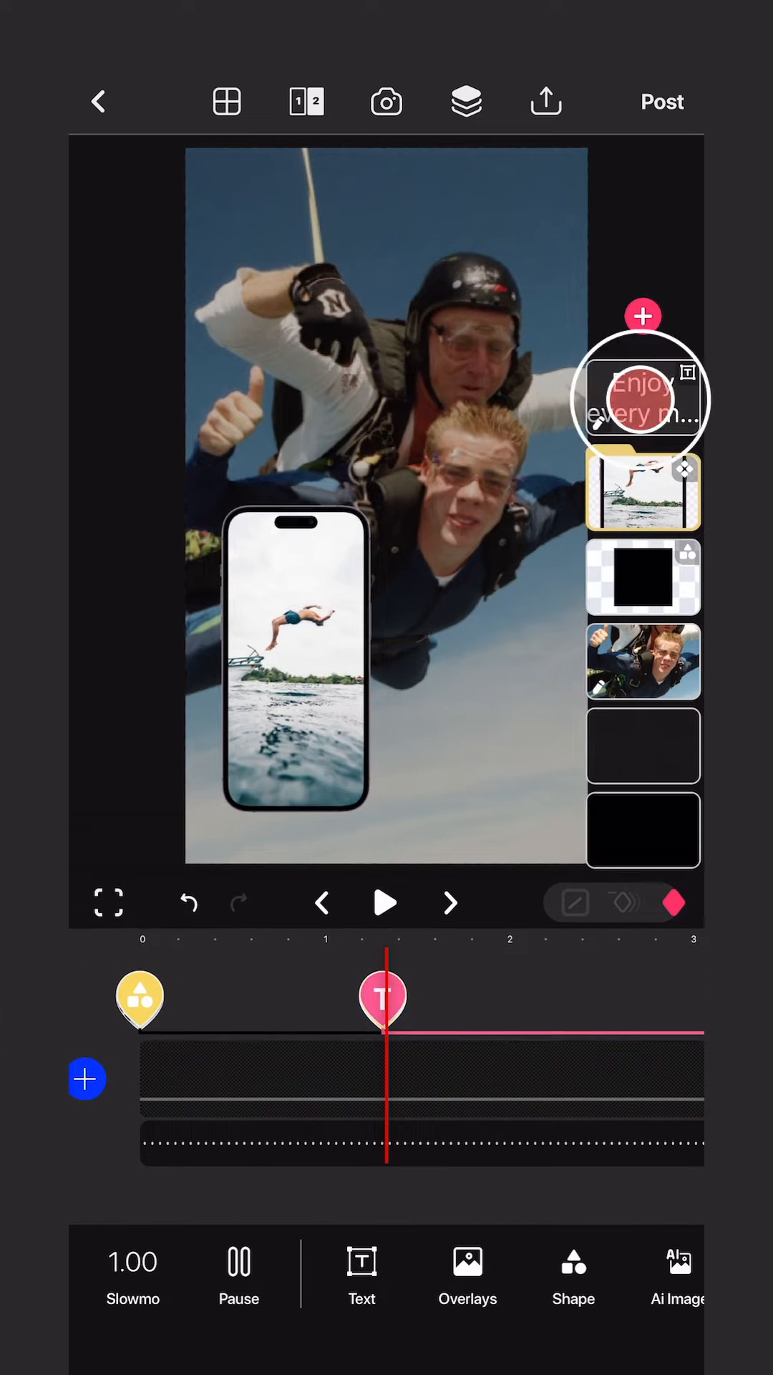
Duplicate the text layer, reword the copy to 'of your life' and place it beneath the first line.
click(643, 397)
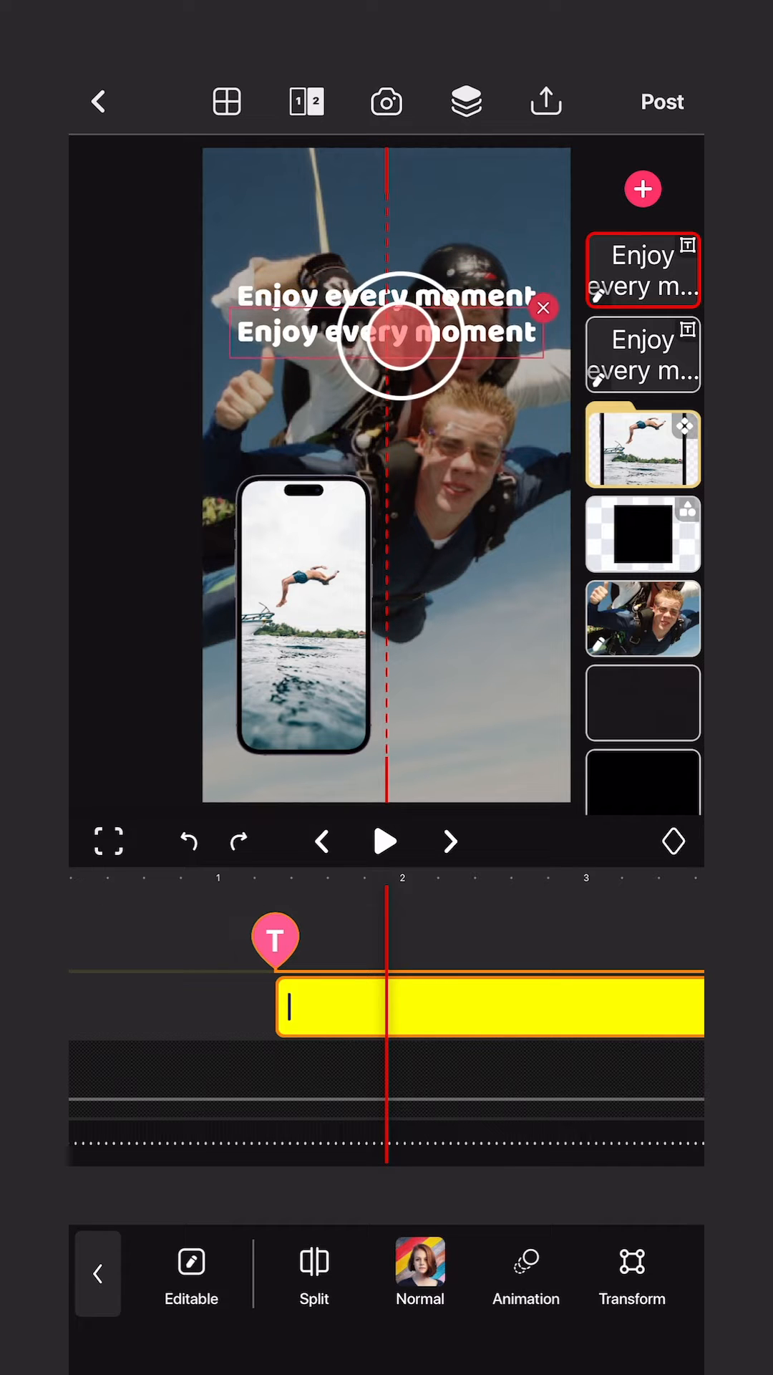
click(385, 342)
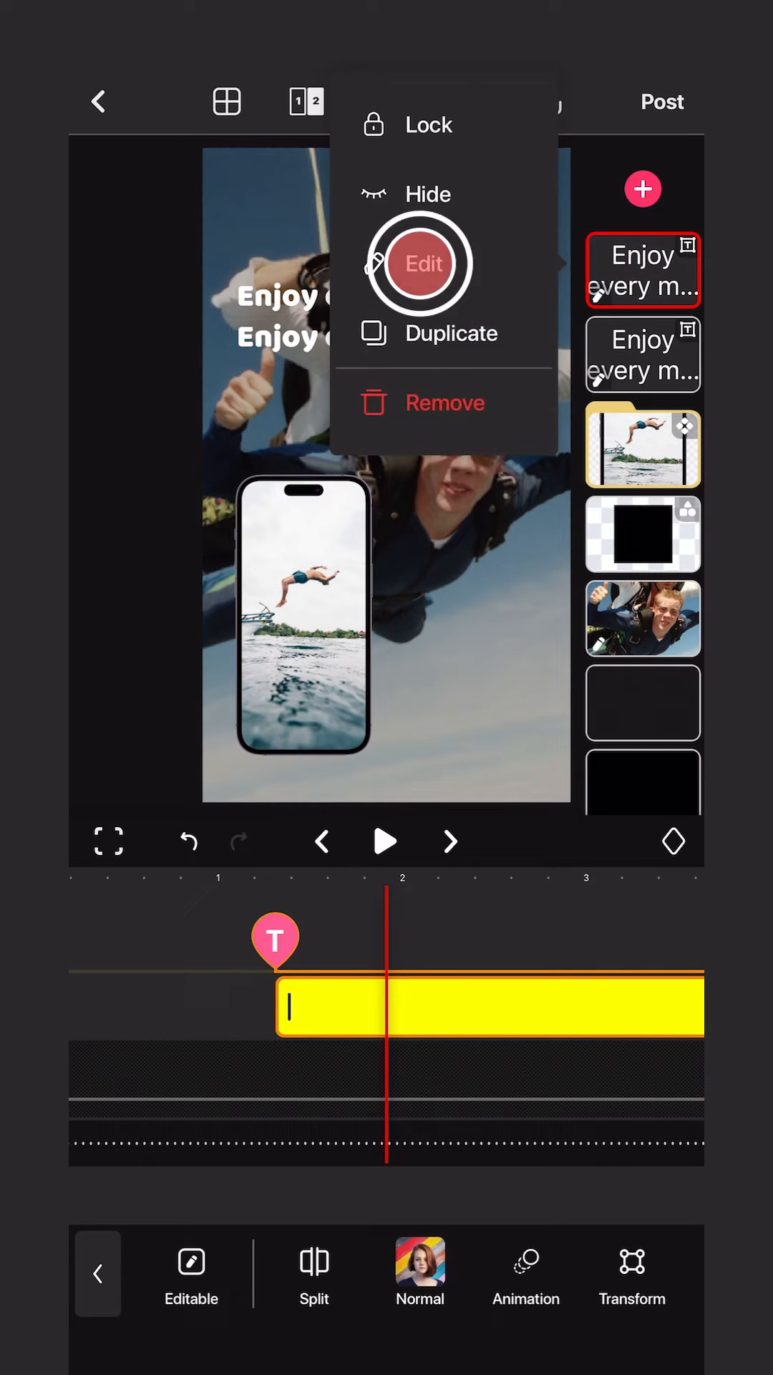
click(424, 263)
text(of your life)
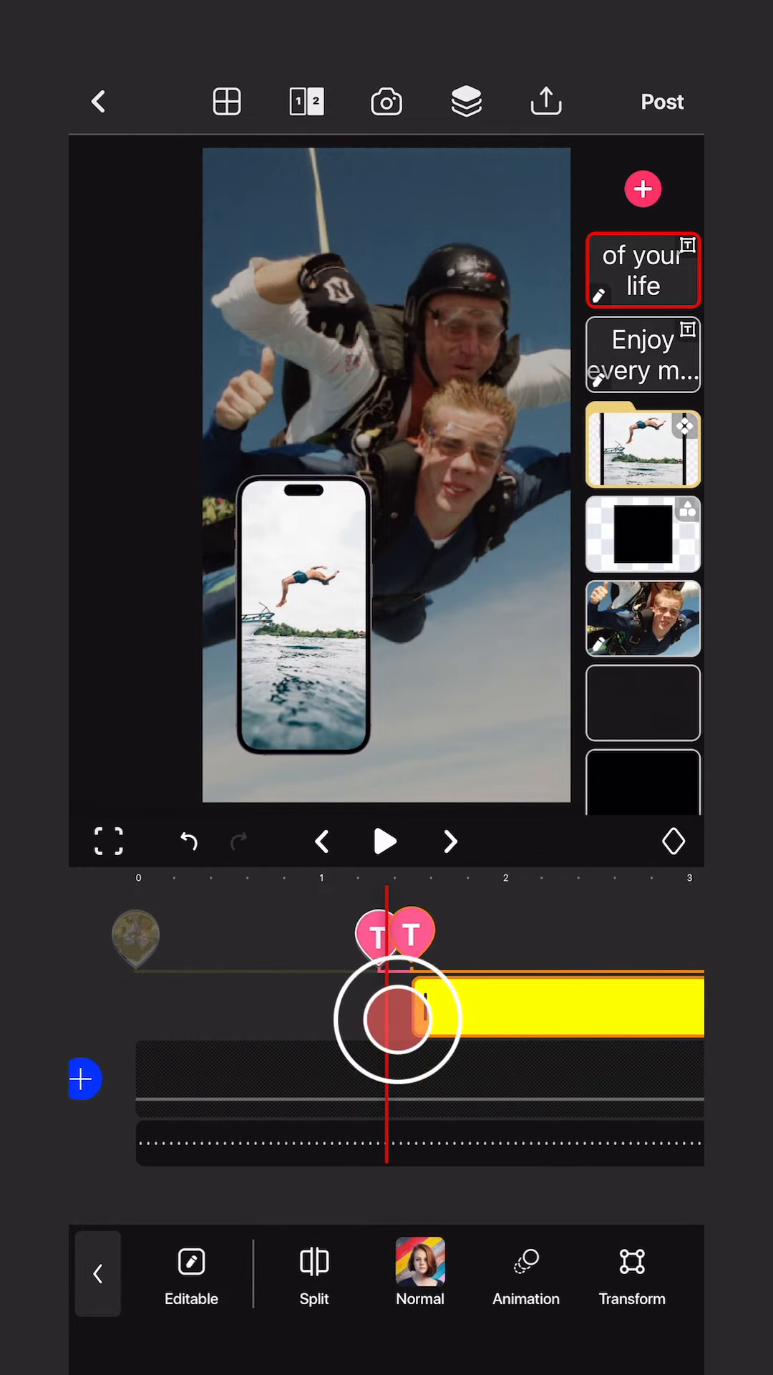
click(385, 840)
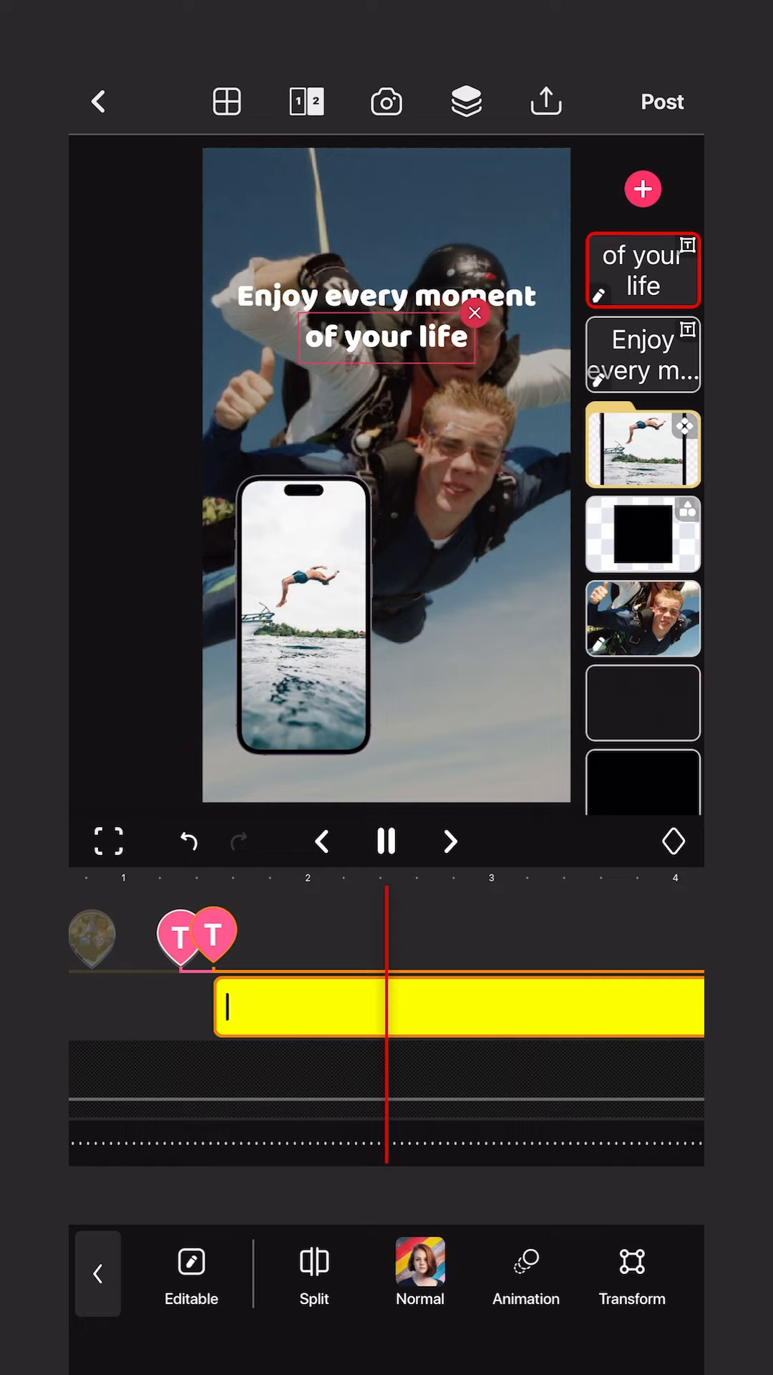
click(641, 447)
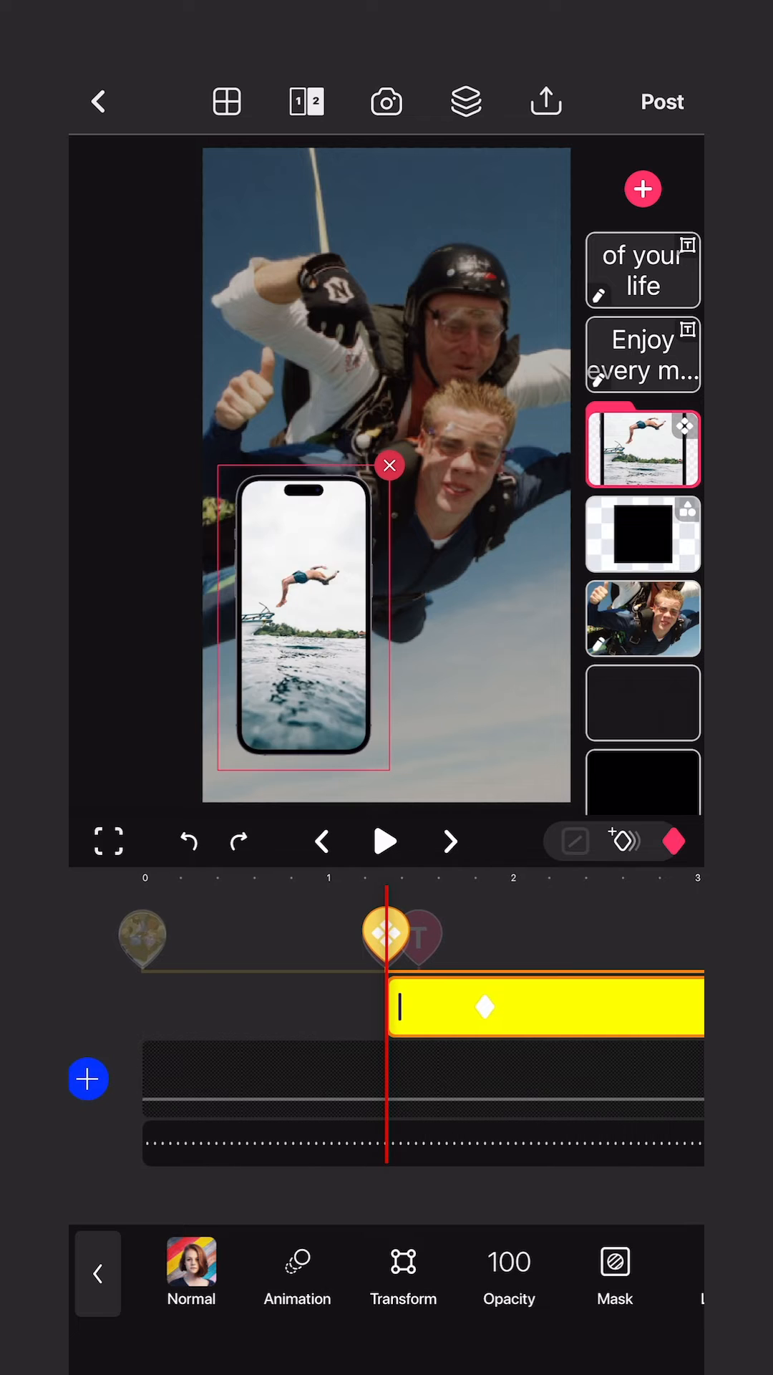
Lower the phone group's opacity to about 52 so it fades in, and preview the animation.
click(509, 1270)
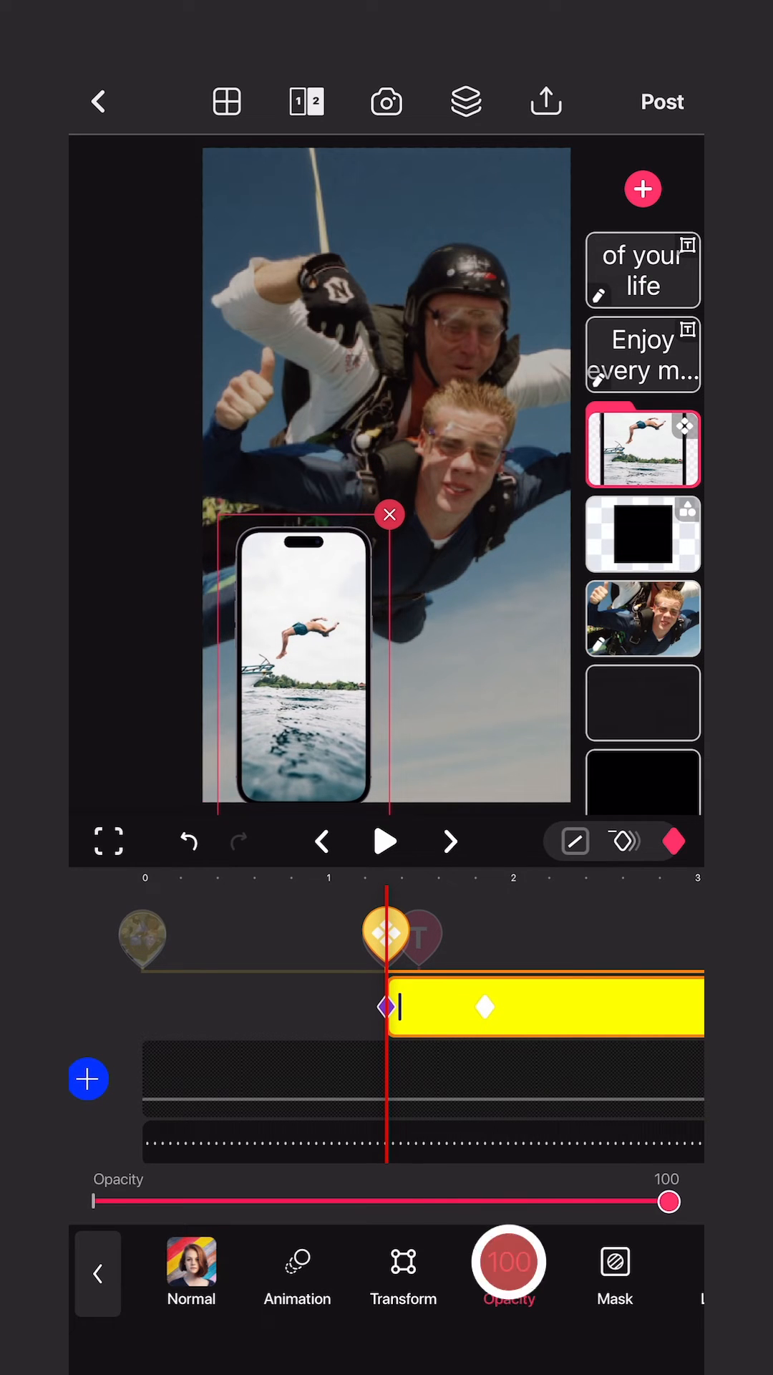
drag(668, 1201, 96, 1202)
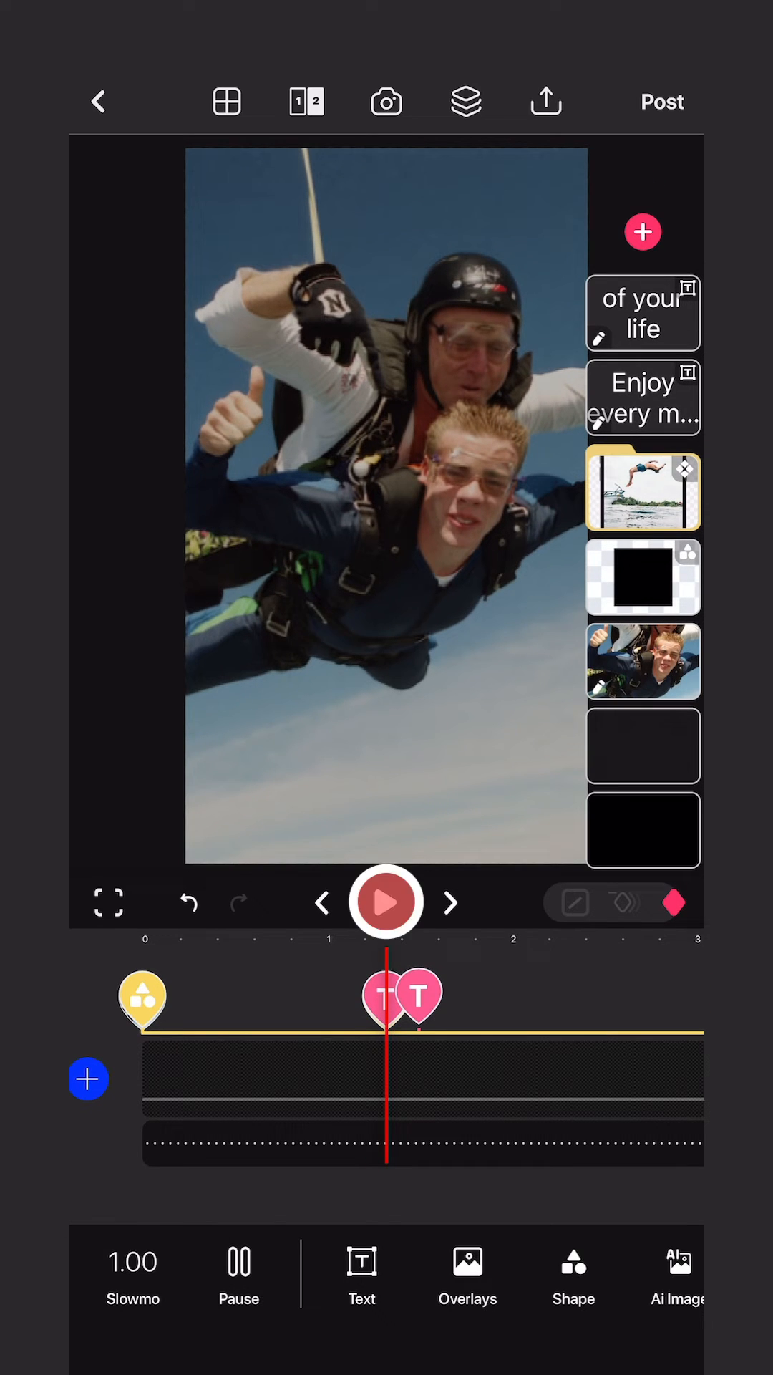
click(385, 900)
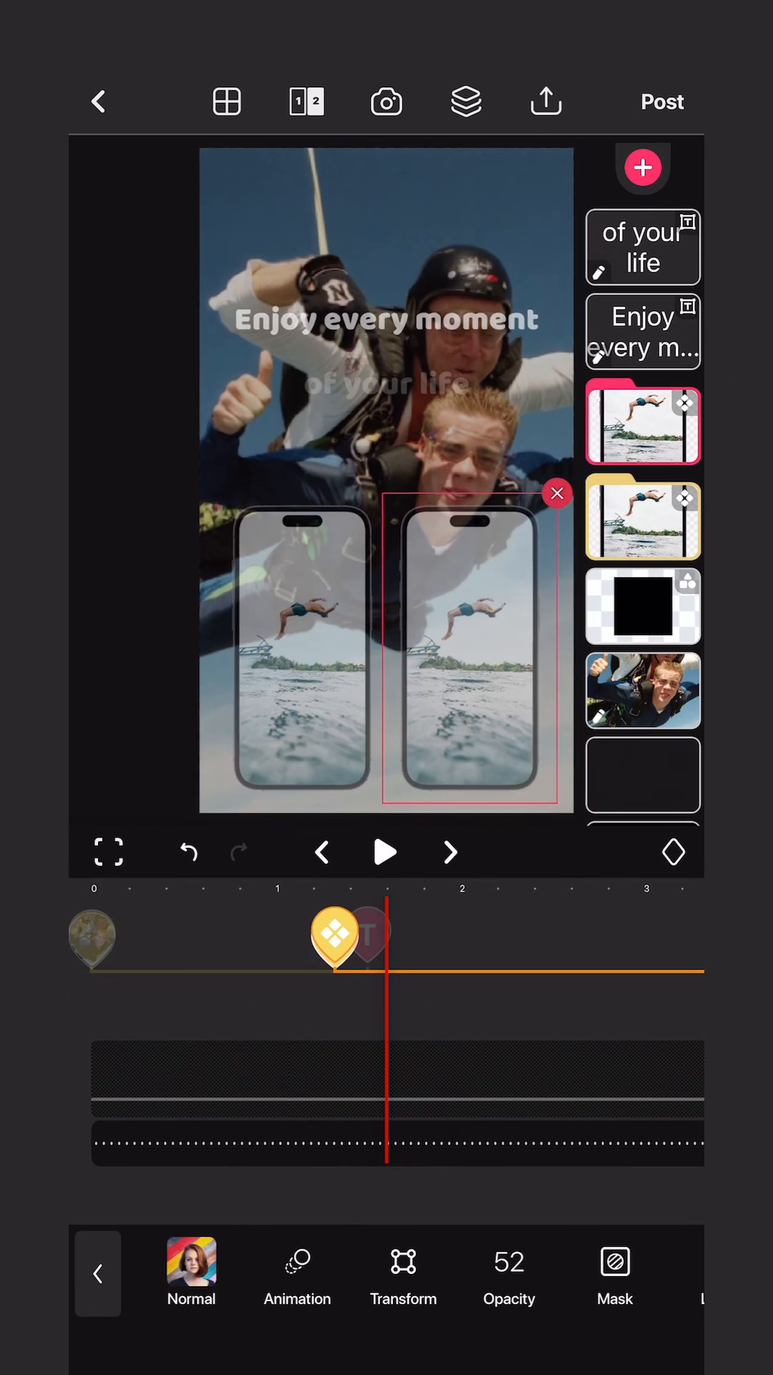
Move the duplicated phone mockup to the right of the original under the caption.
drag(351, 956, 429, 1007)
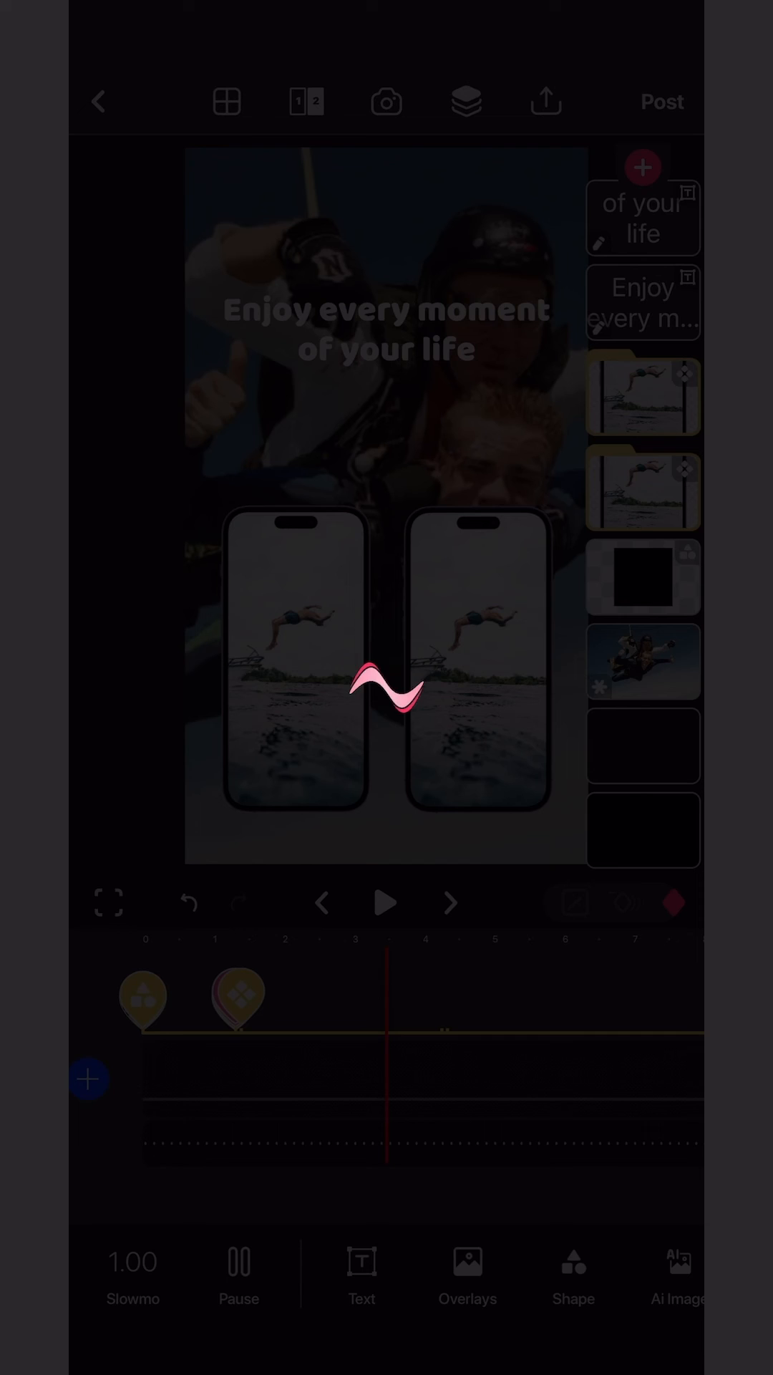
Post the template with three photos — skydivers, backflip dive, girl in a field — and preview it.
click(88, 1080)
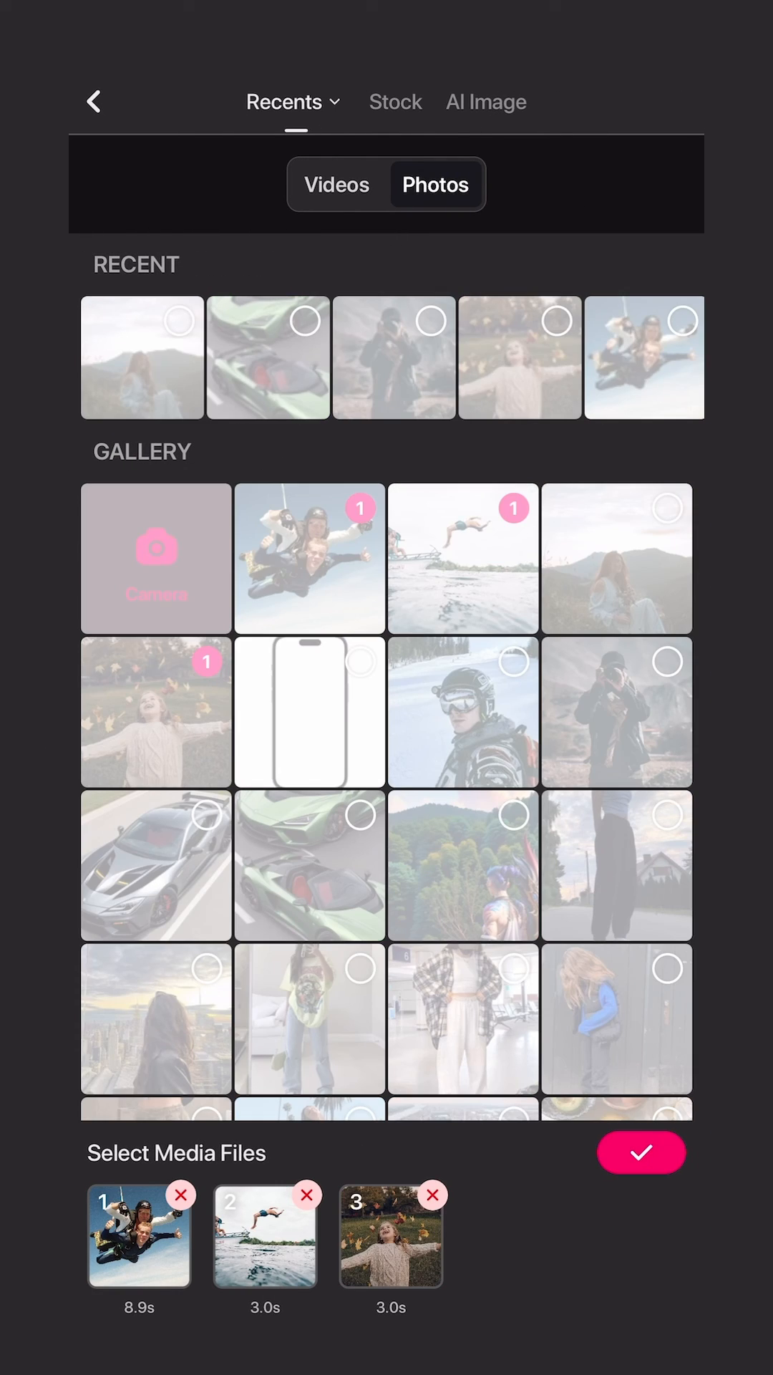
click(642, 1151)
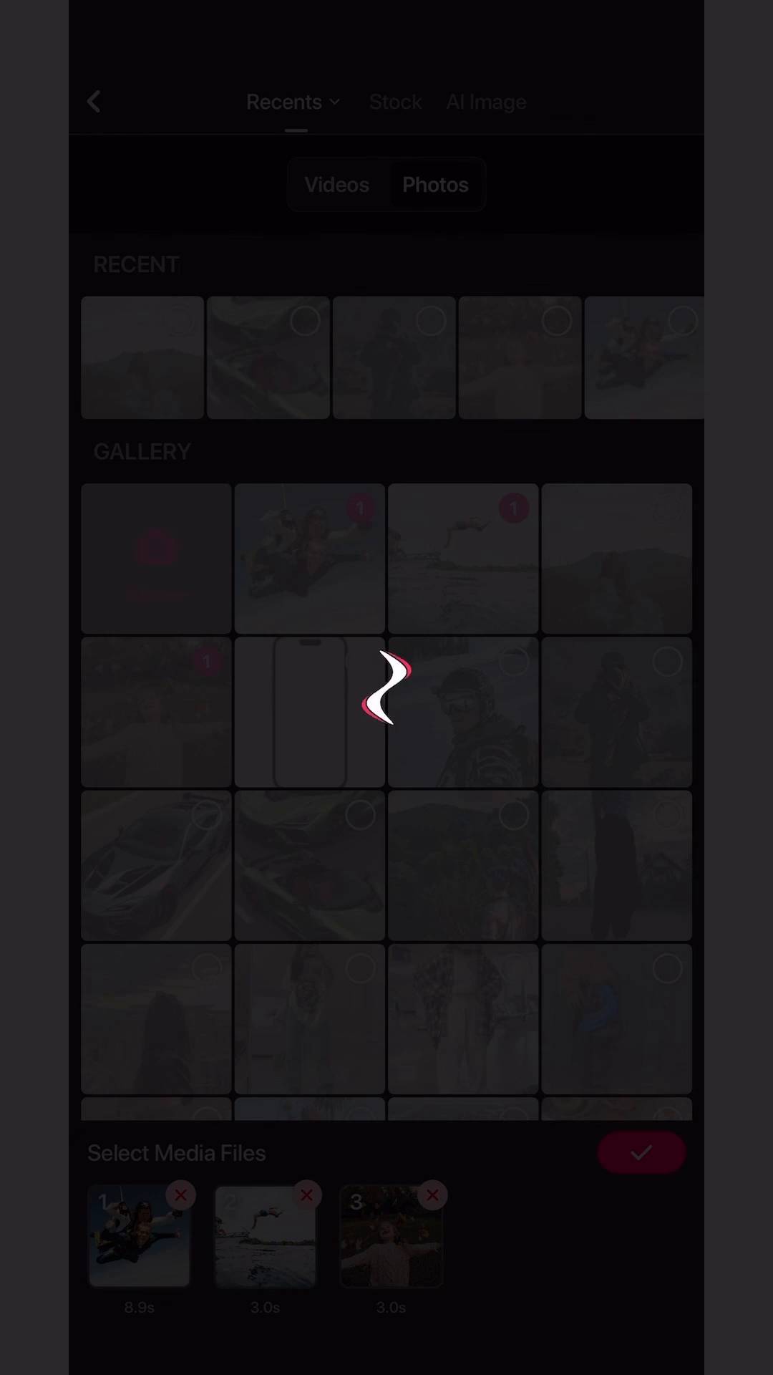
click(640, 1152)
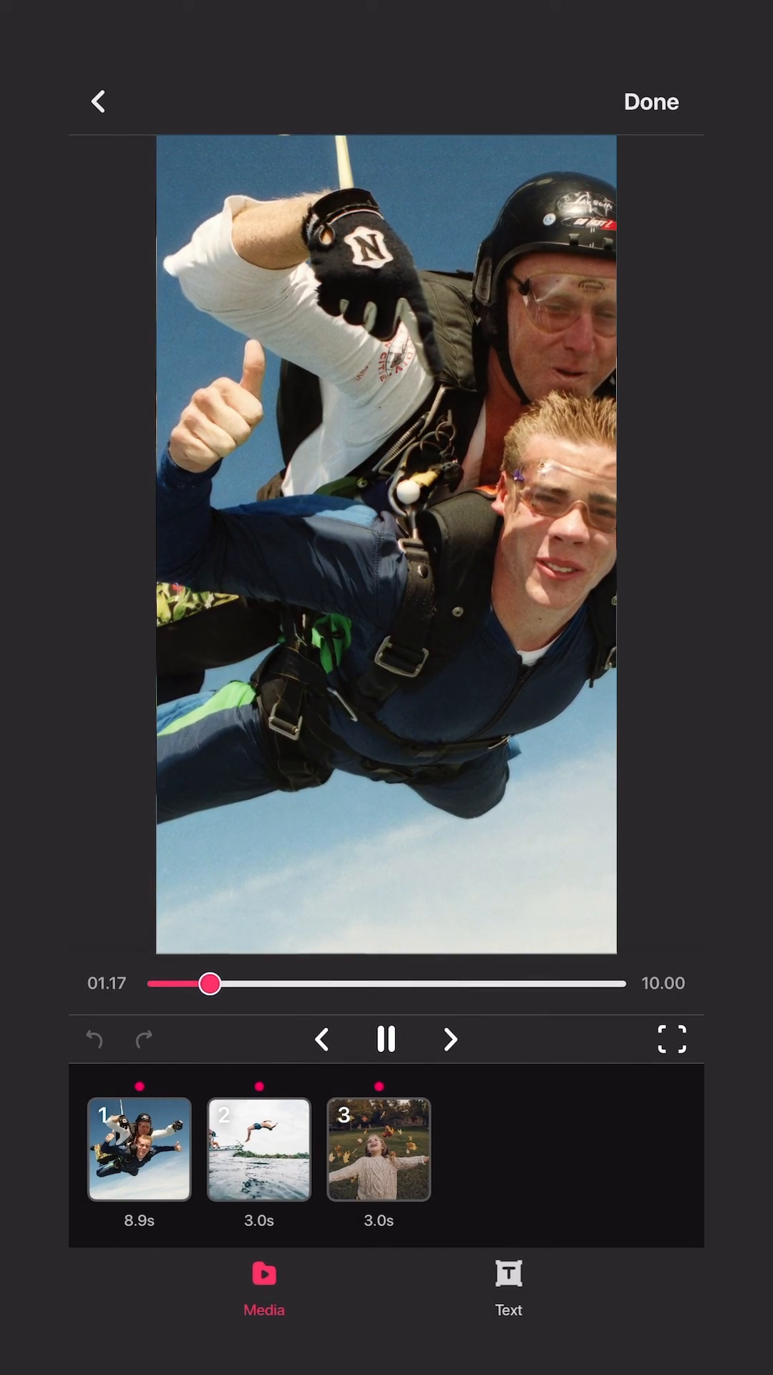